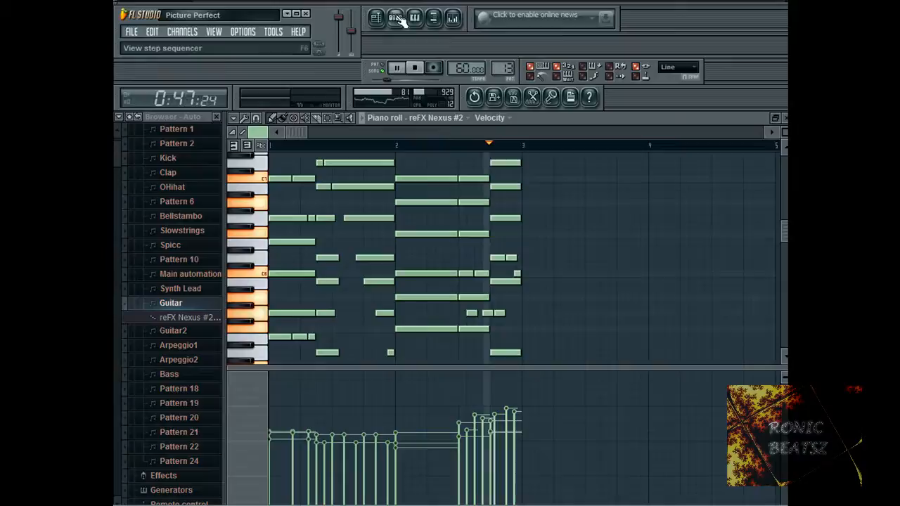
Switch from the Guitar piano roll to the playlist view.
left_click(394, 17)
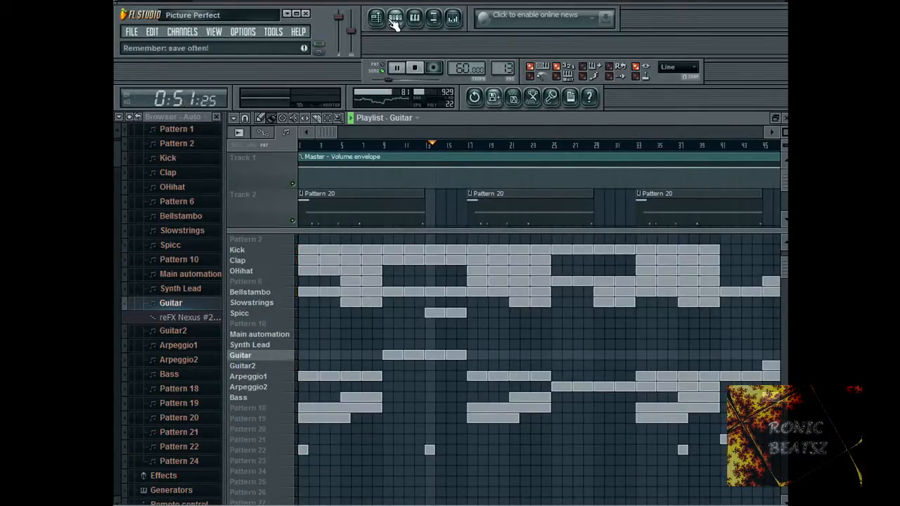
Select Arpeggio1, let the song play through the arrangement, then select Kick.
left_click(178, 331)
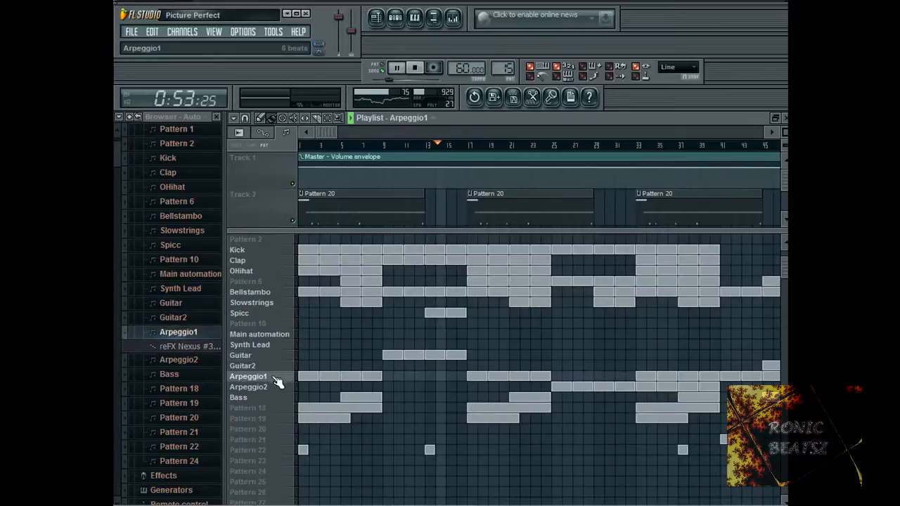
left_click(396, 18)
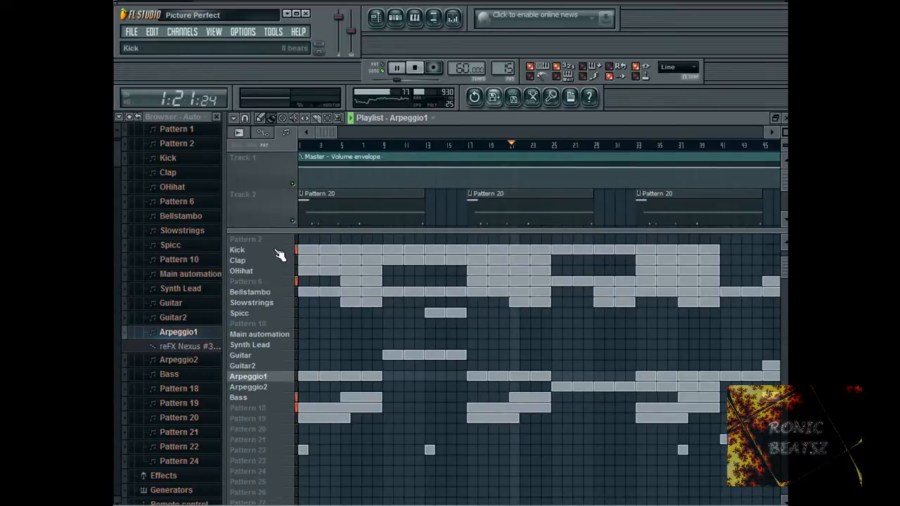
left_click(249, 292)
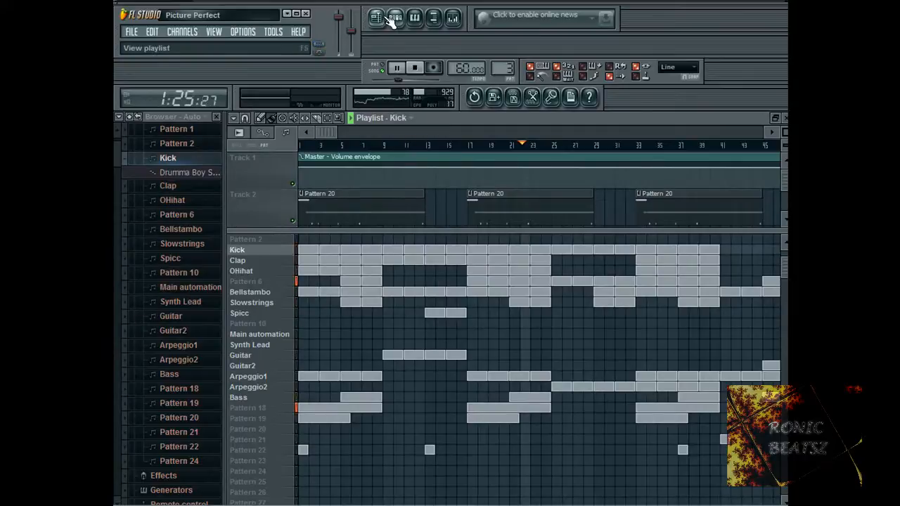
Select Pattern 18 in the playlist and open the step sequencer.
left_click(395, 18)
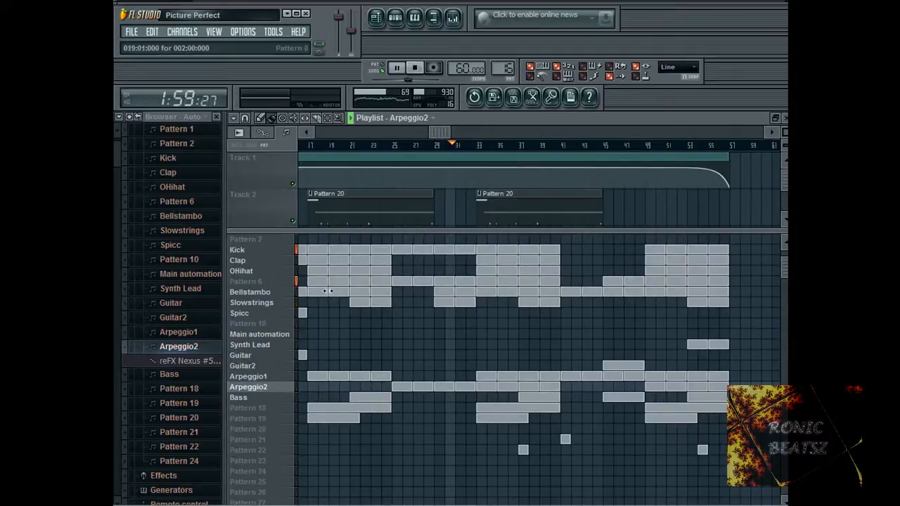
left_click(178, 390)
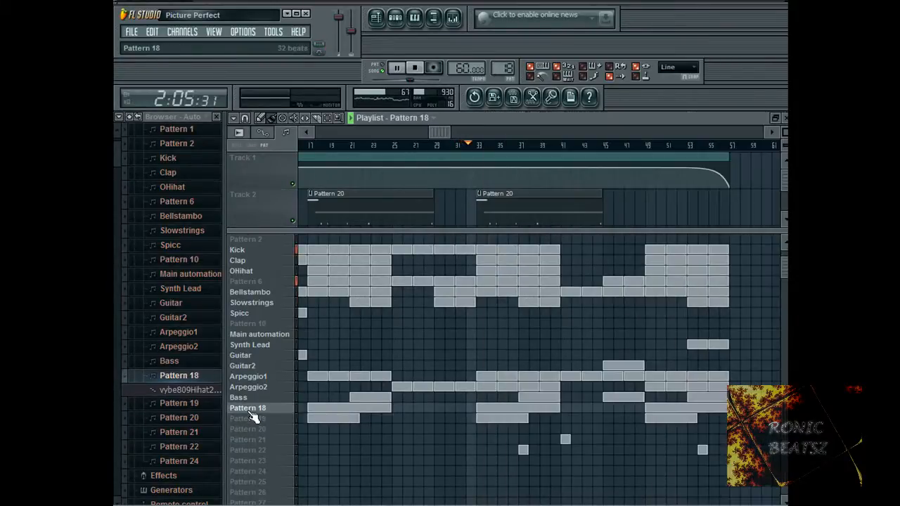
left_click(395, 17)
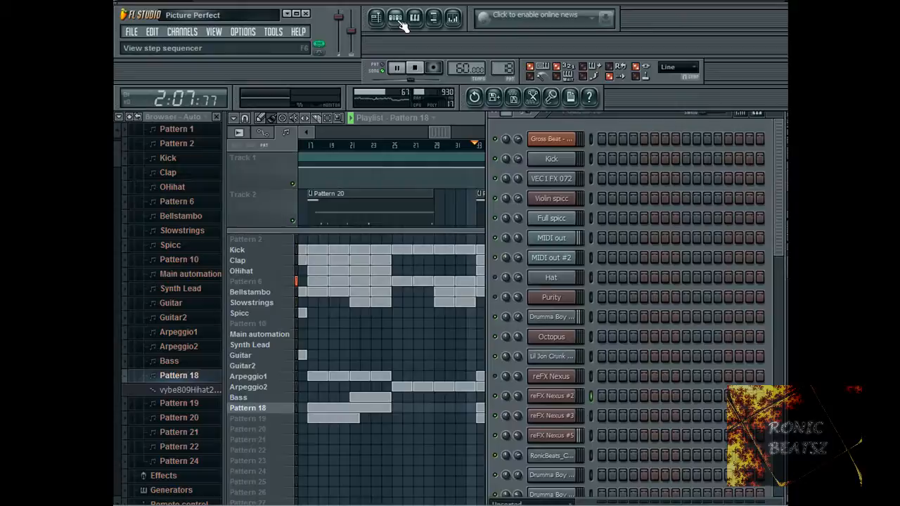